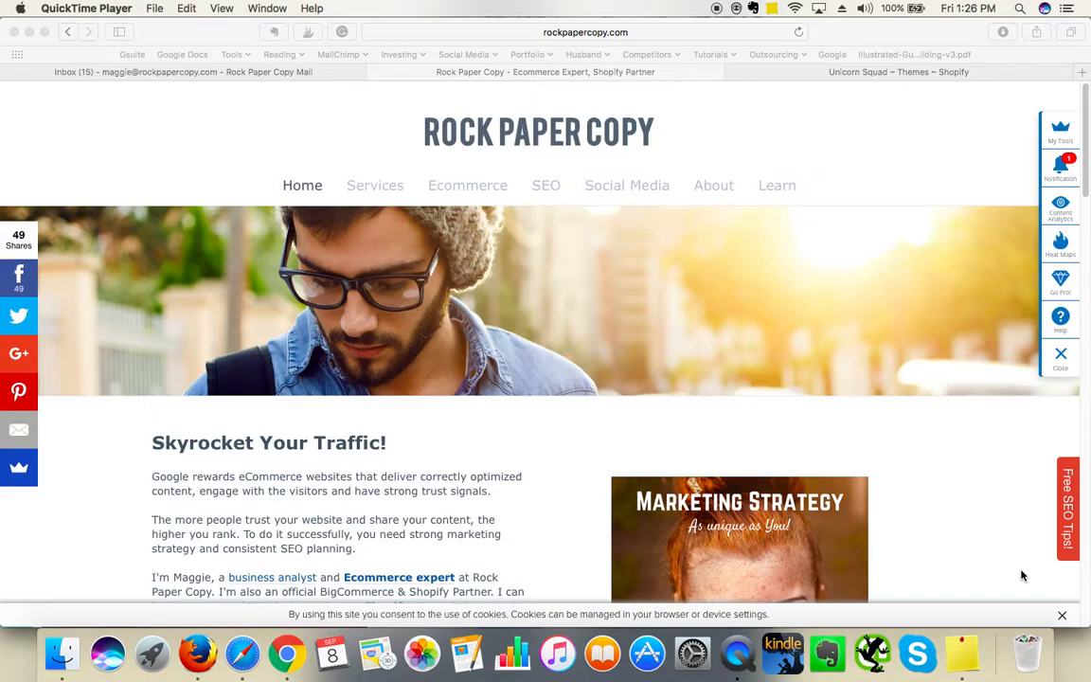
mouse_move(909, 433)
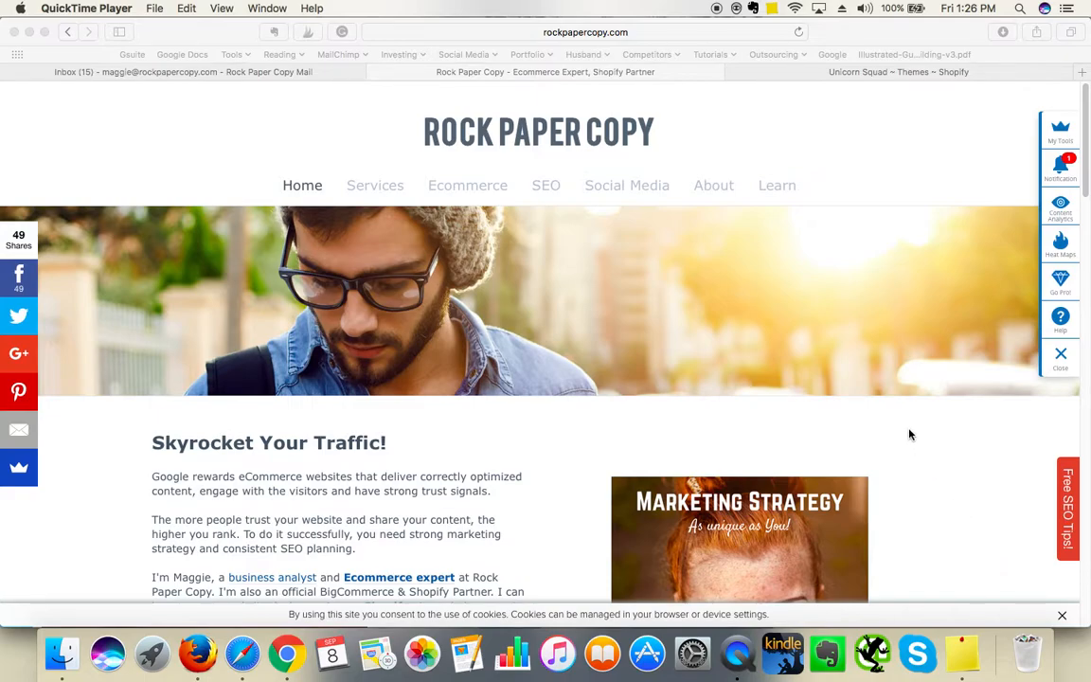
mouse_move(941, 151)
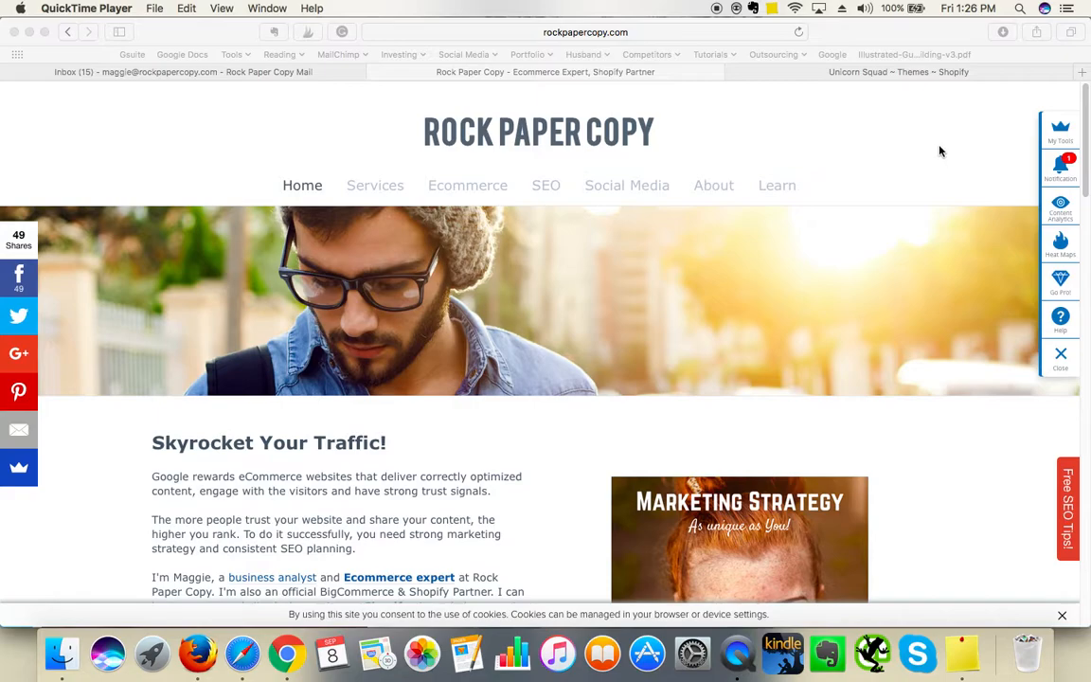
Switch to the Unicorn Squad Shopify admin Themes tab from the Rock Paper Copy site.
left_click(897, 72)
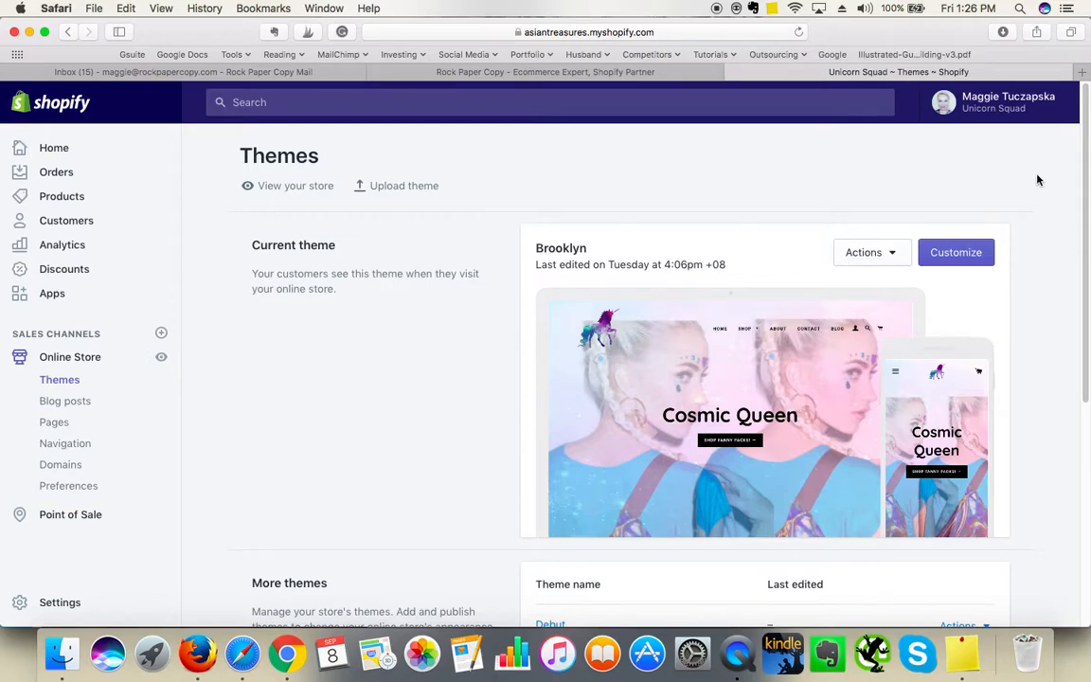
mouse_move(111, 146)
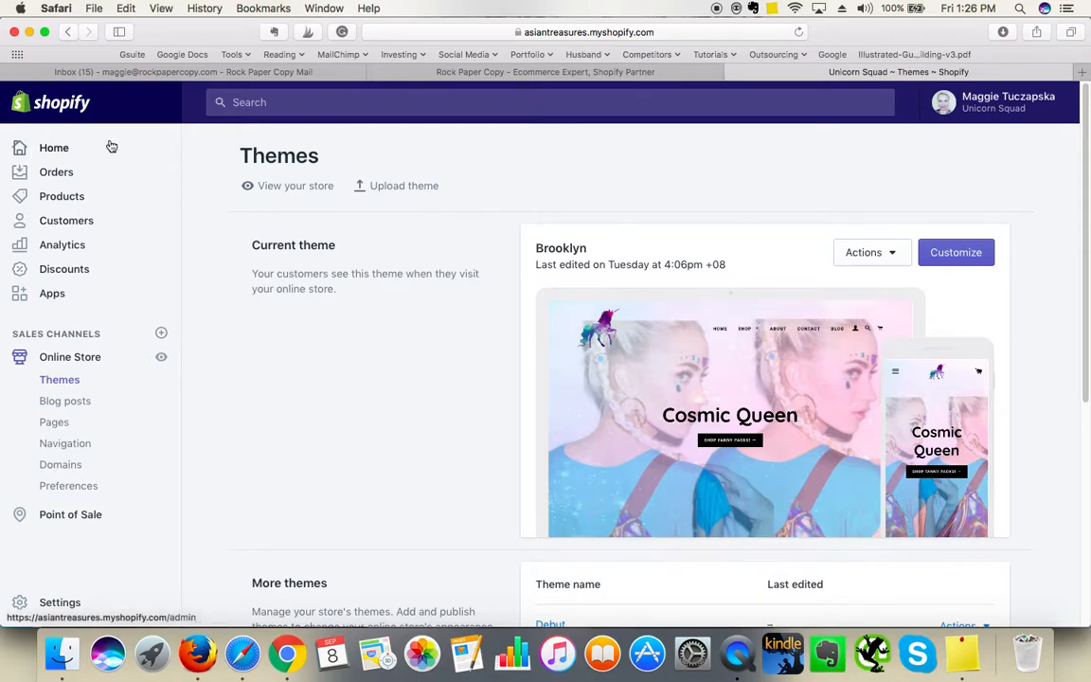
mouse_move(144, 283)
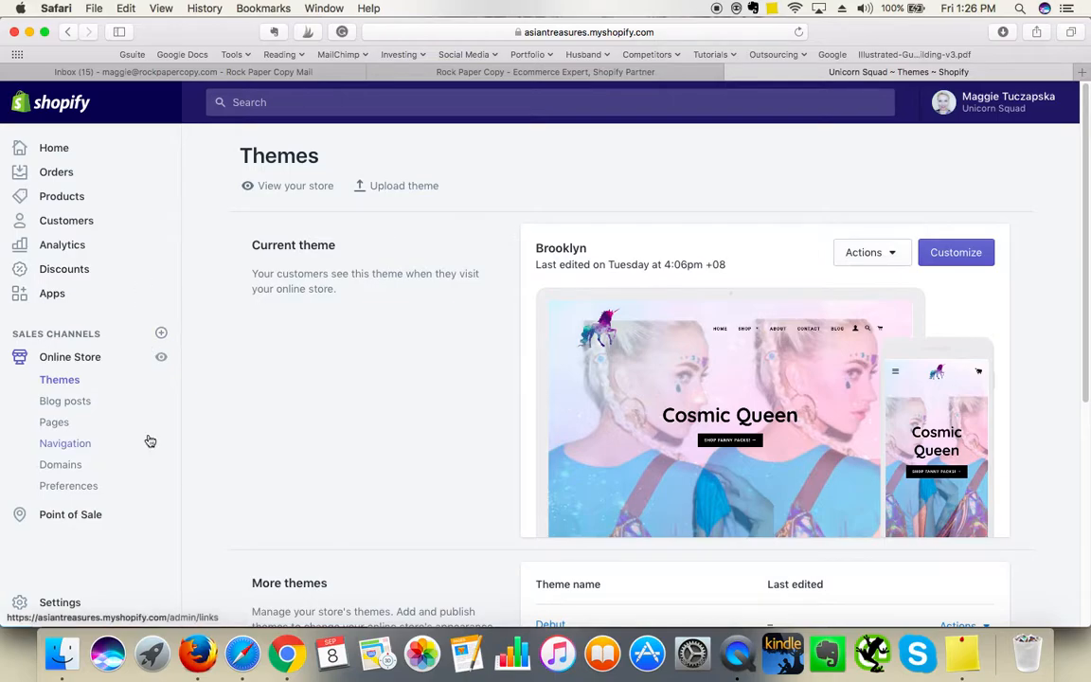
mouse_move(60, 602)
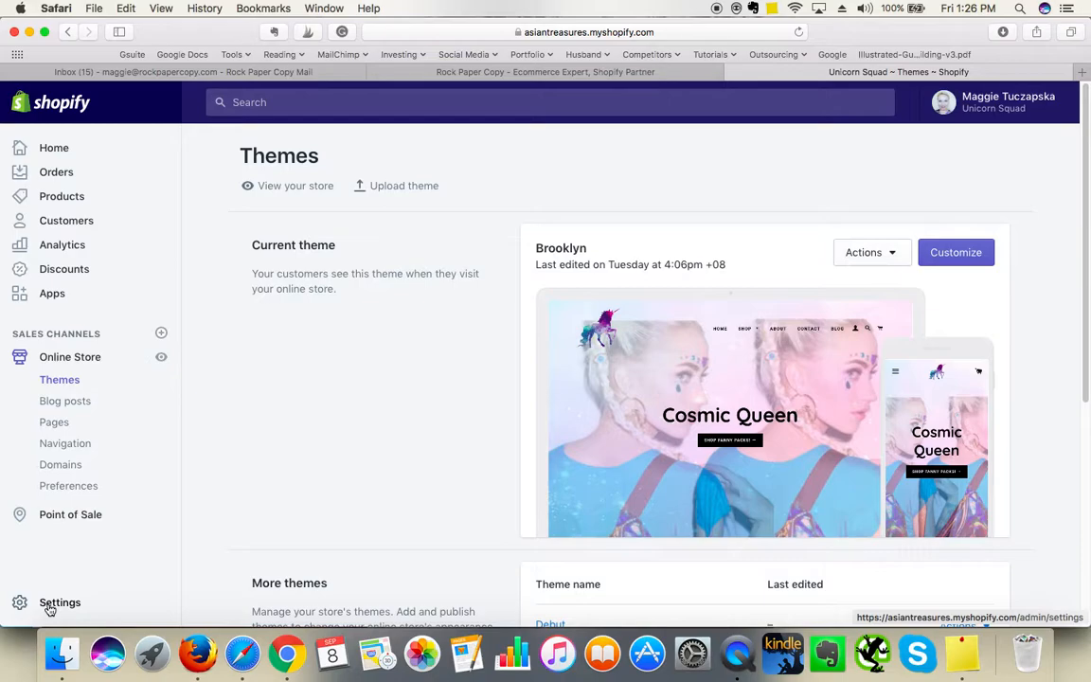
Go to Settings from the Shopify admin sidebar.
left_click(59, 603)
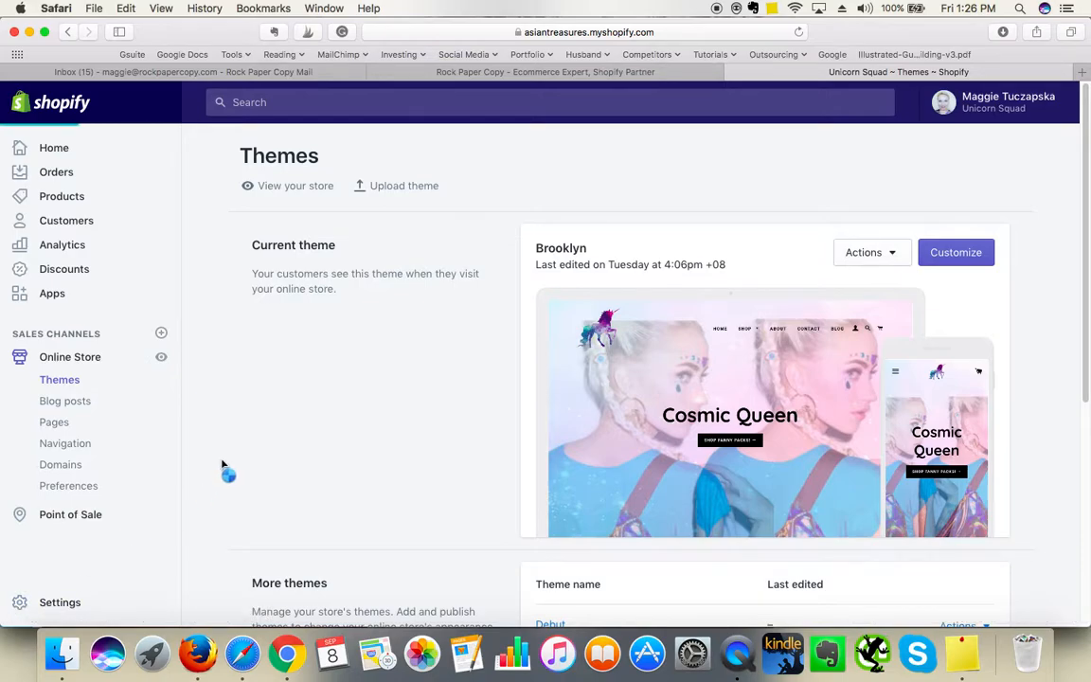
Open the Shipping settings from the Settings overview.
left_click(60, 601)
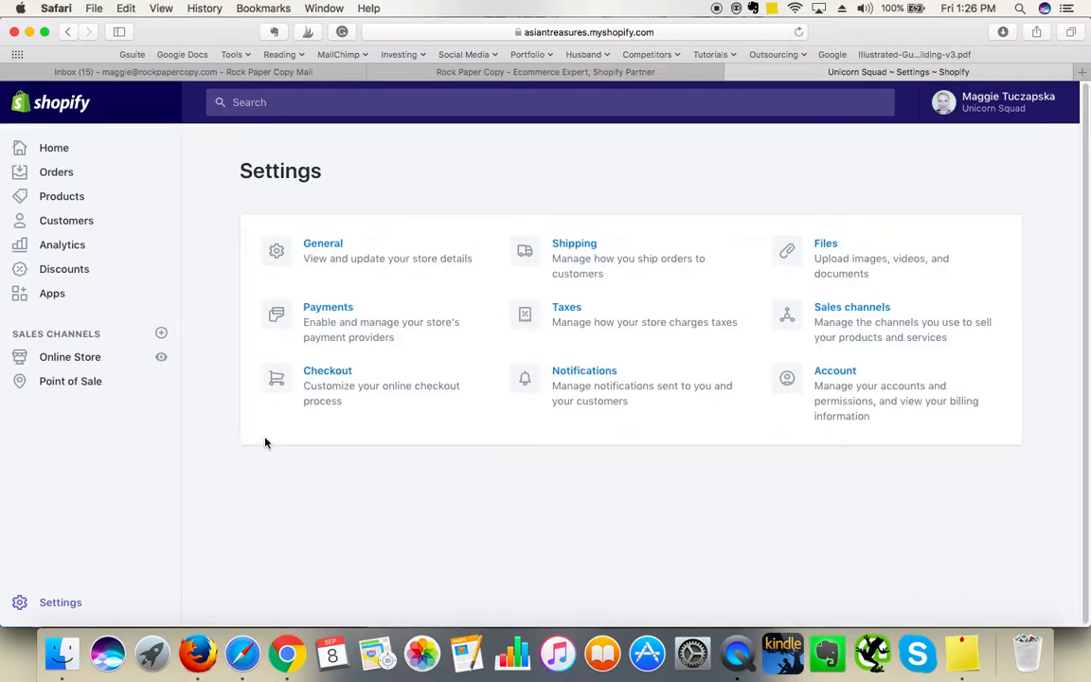
mouse_move(573, 258)
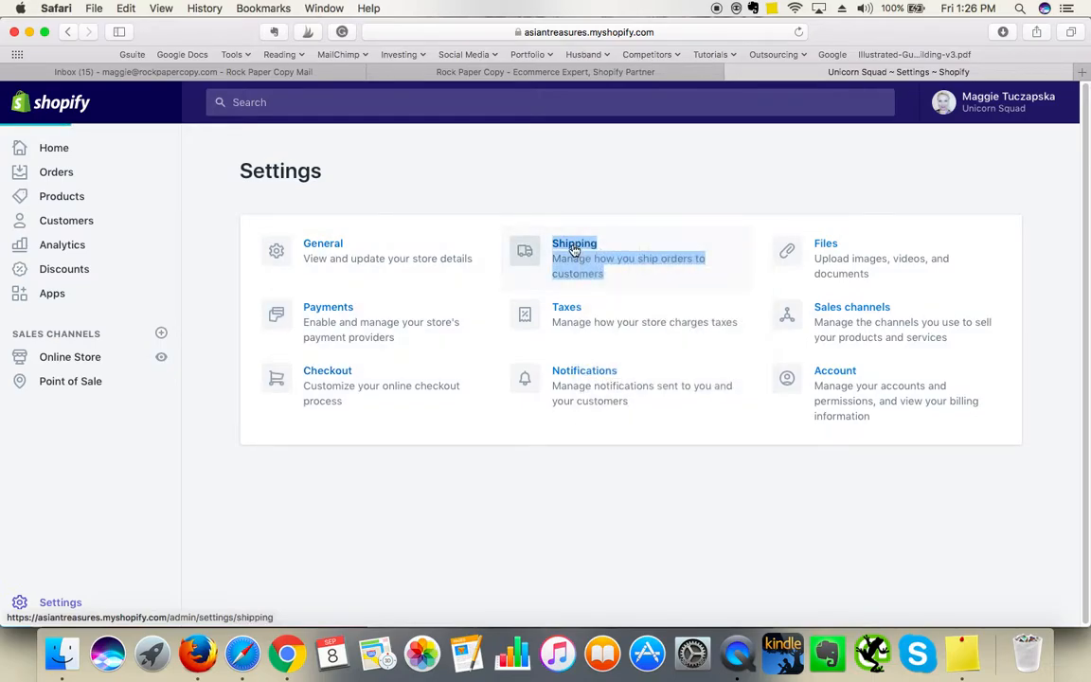
left_click(574, 250)
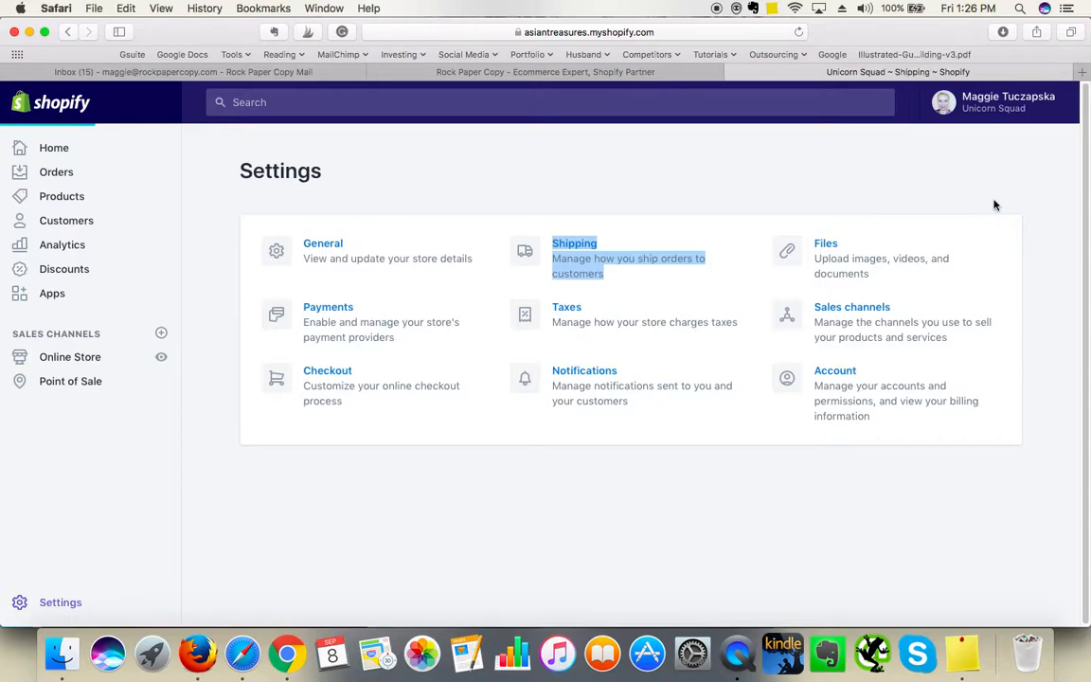
Review the Domestic and Rest of world zones and their rates on the Shipping page.
left_click(574, 243)
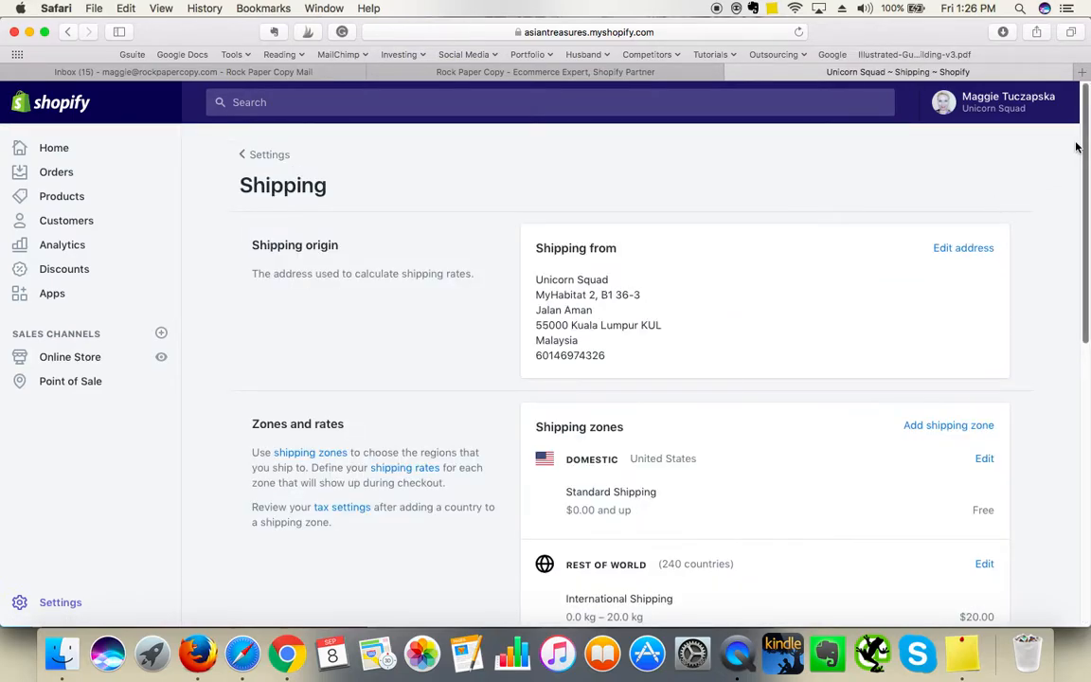
scroll("down", 3)
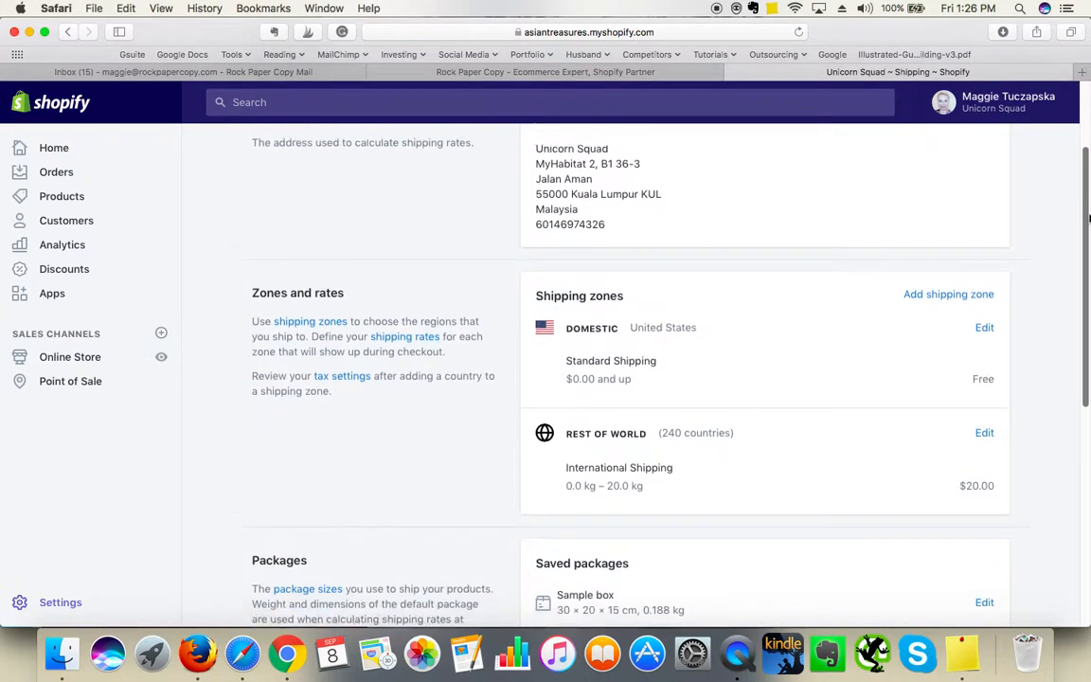
scroll("down", 3)
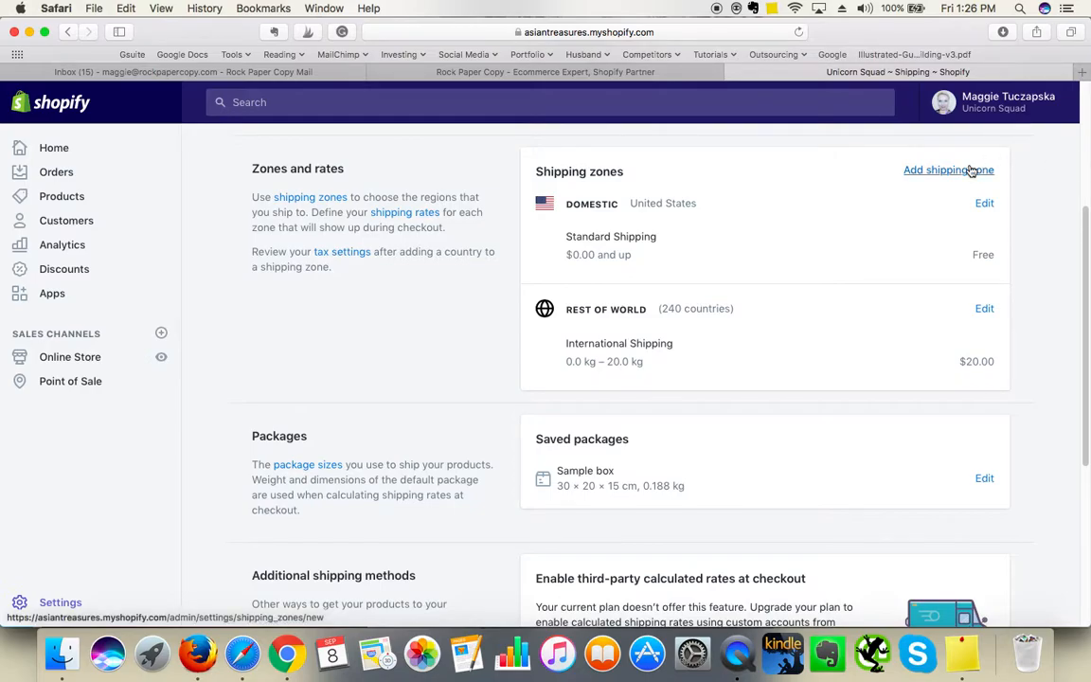
mouse_move(1042, 225)
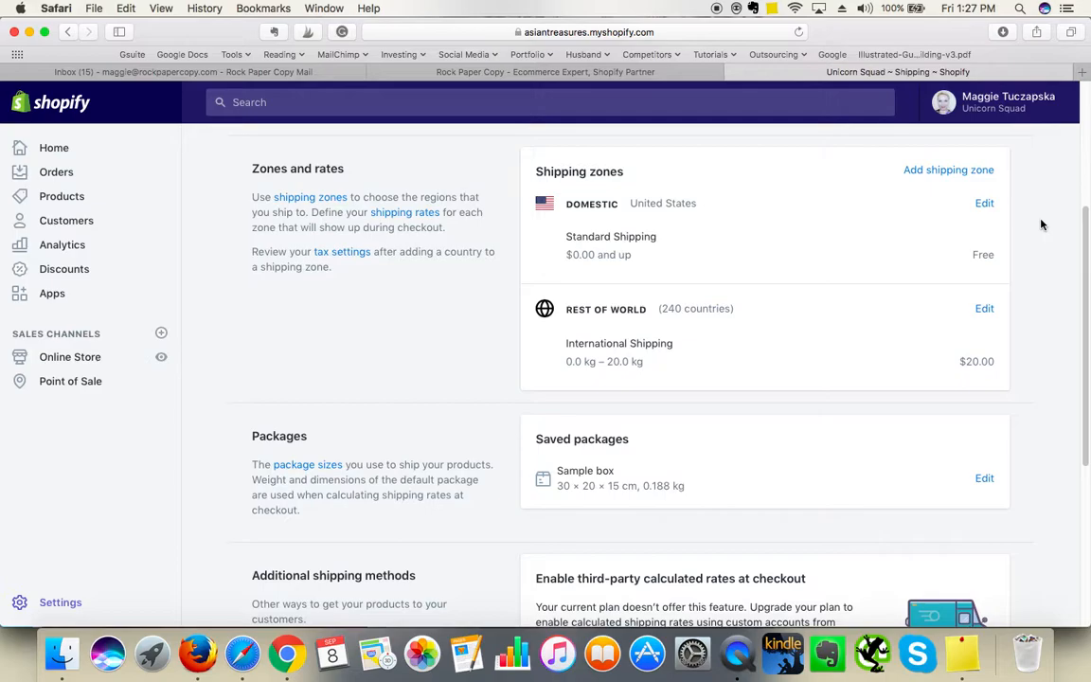
mouse_move(985, 308)
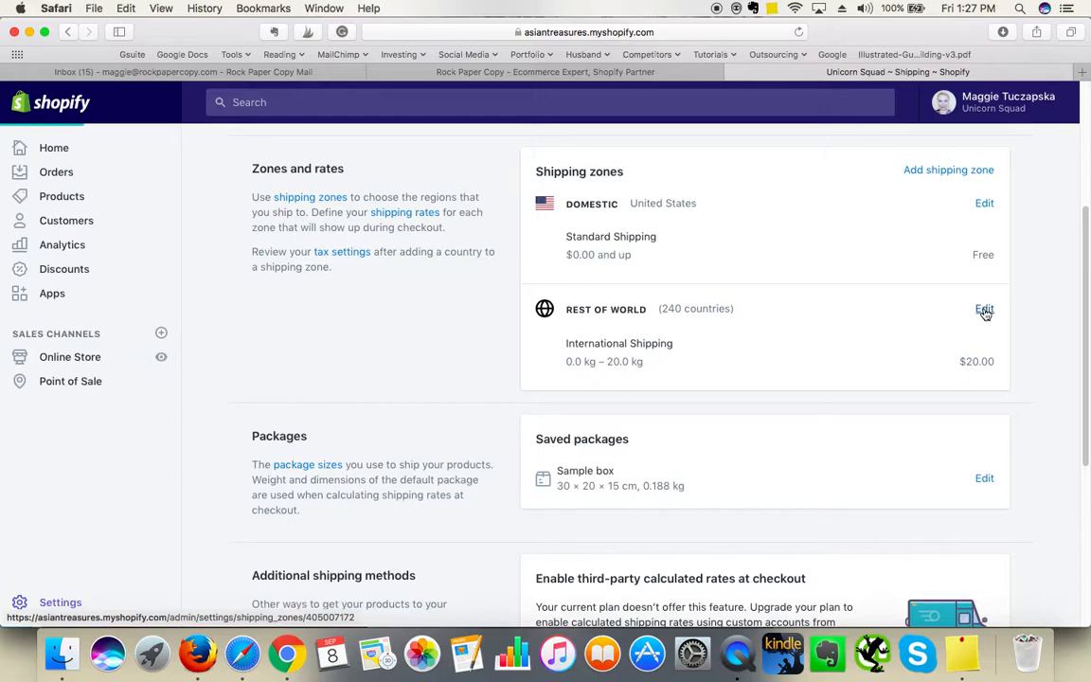
Edit the Rest of world zone and start adding a price based rate.
left_click(984, 309)
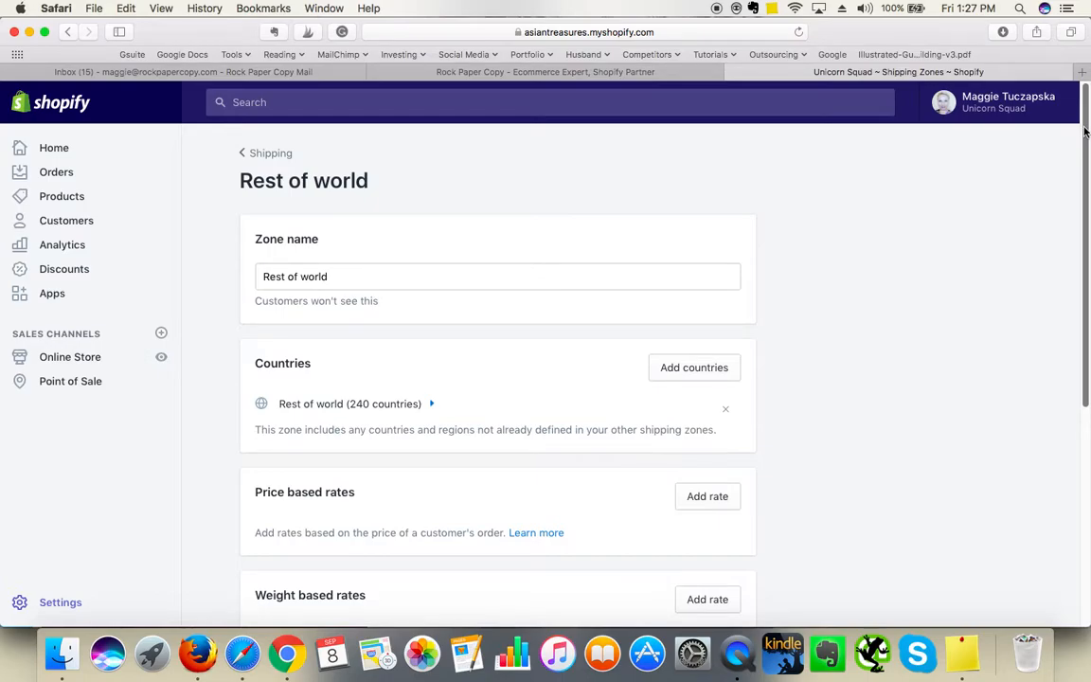
scroll("down", 3)
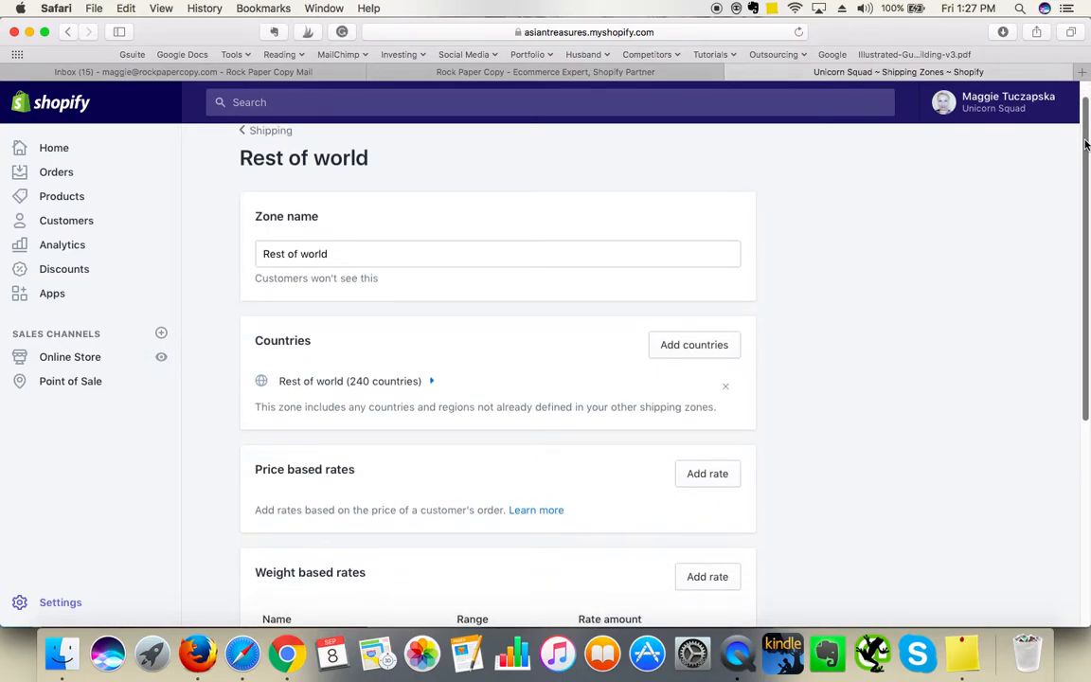
scroll("down", 3)
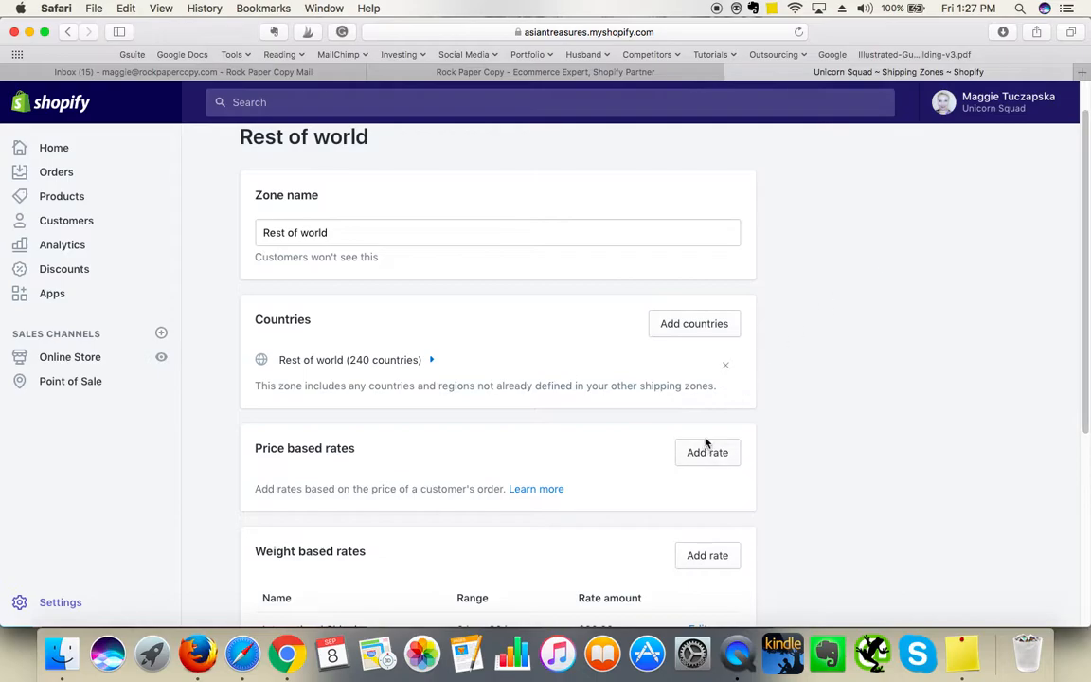
mouse_move(709, 456)
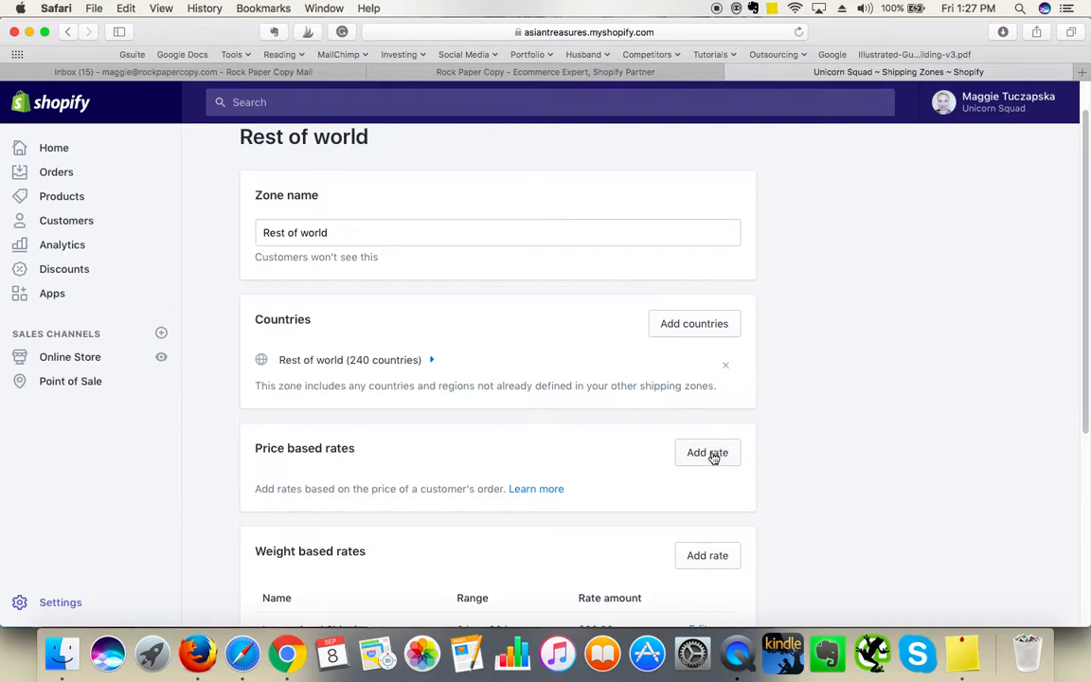
left_click(707, 452)
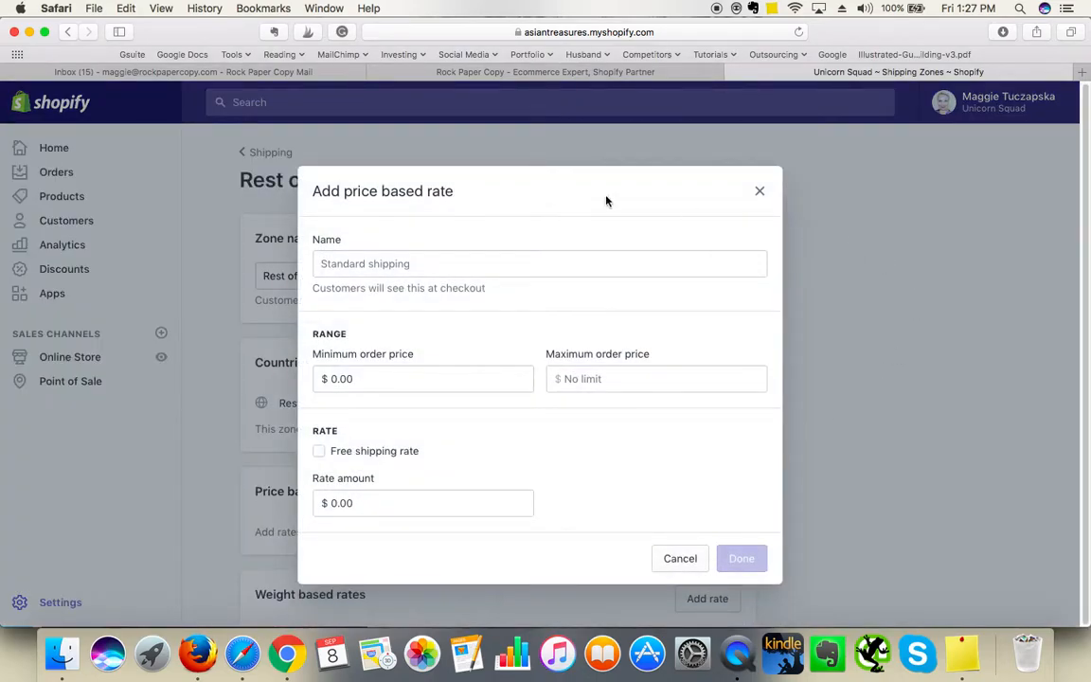
Name the rate 'Free Delivery' from $0.00 and mark it as free shipping.
type("Free")
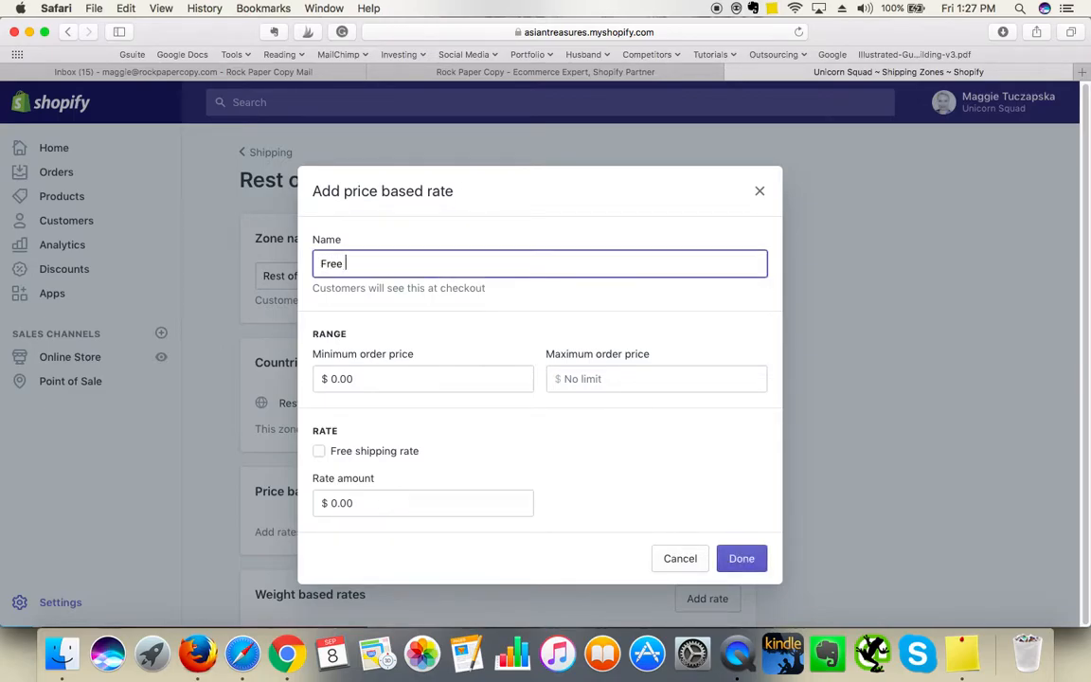
type("Delivery")
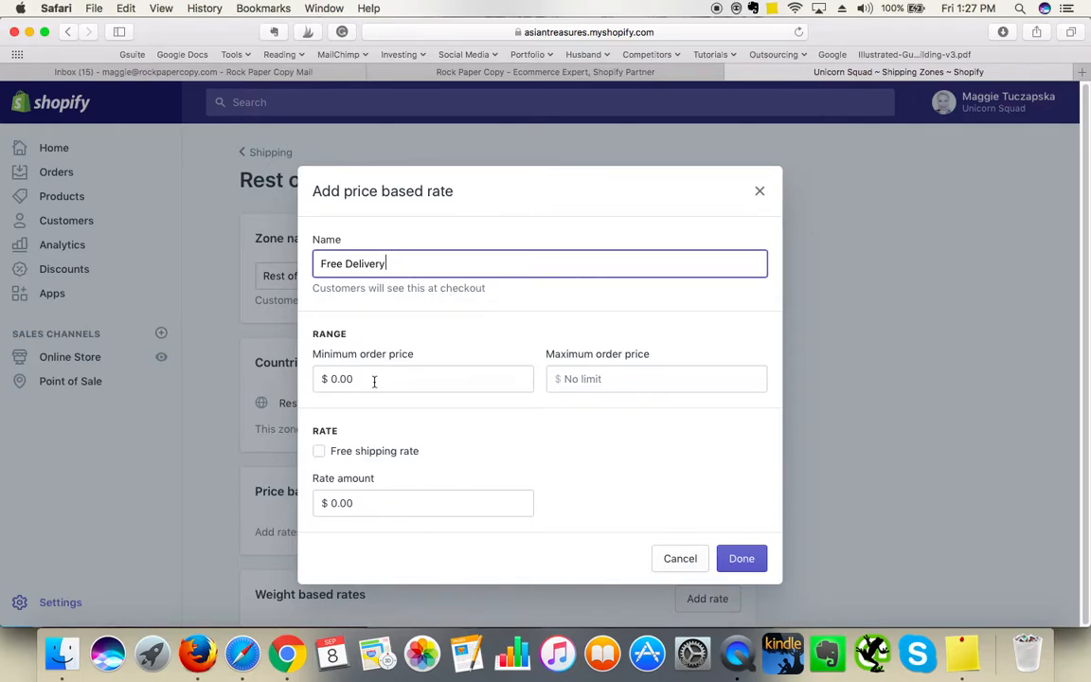
mouse_move(371, 413)
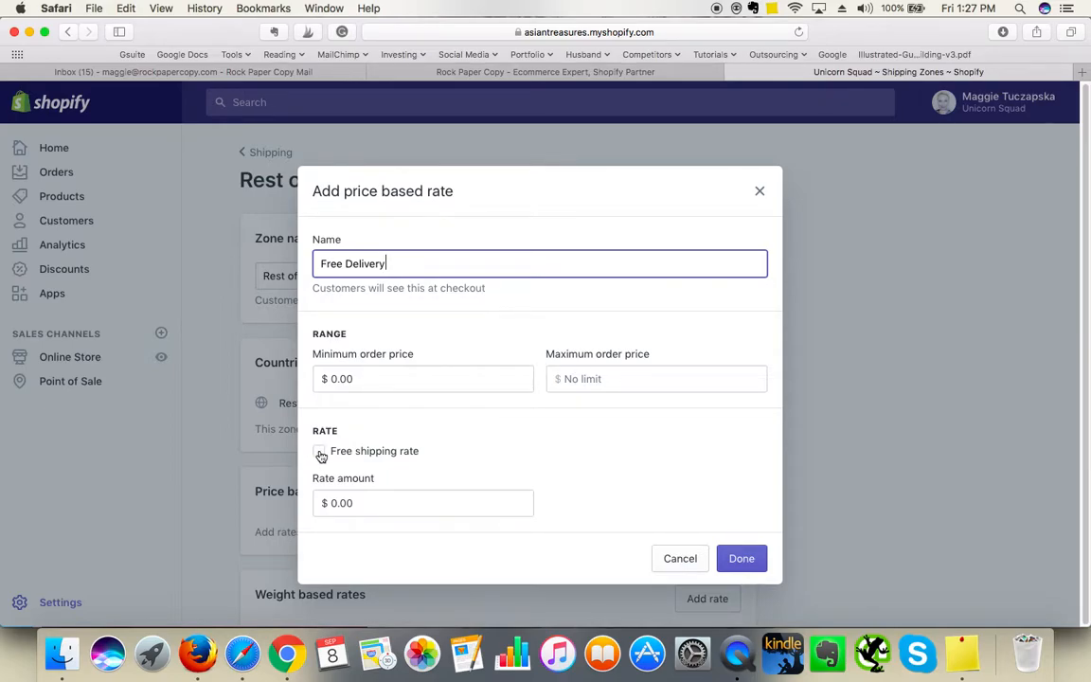
left_click(318, 449)
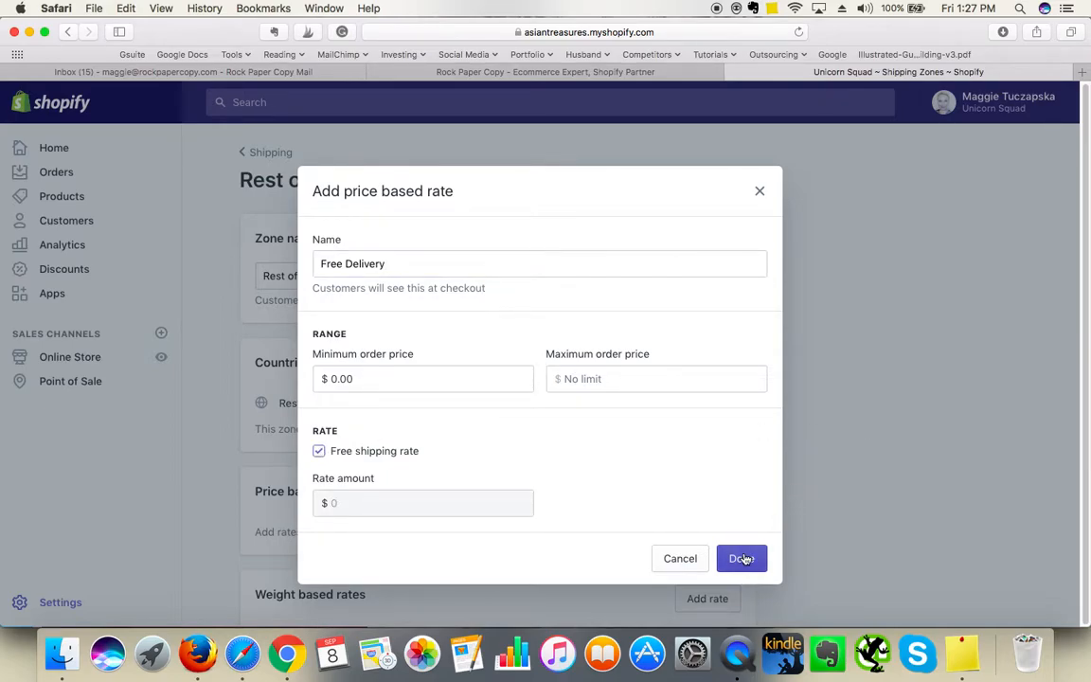
Add the Free Delivery rate and review the Rest of world zone's rates.
left_click(741, 558)
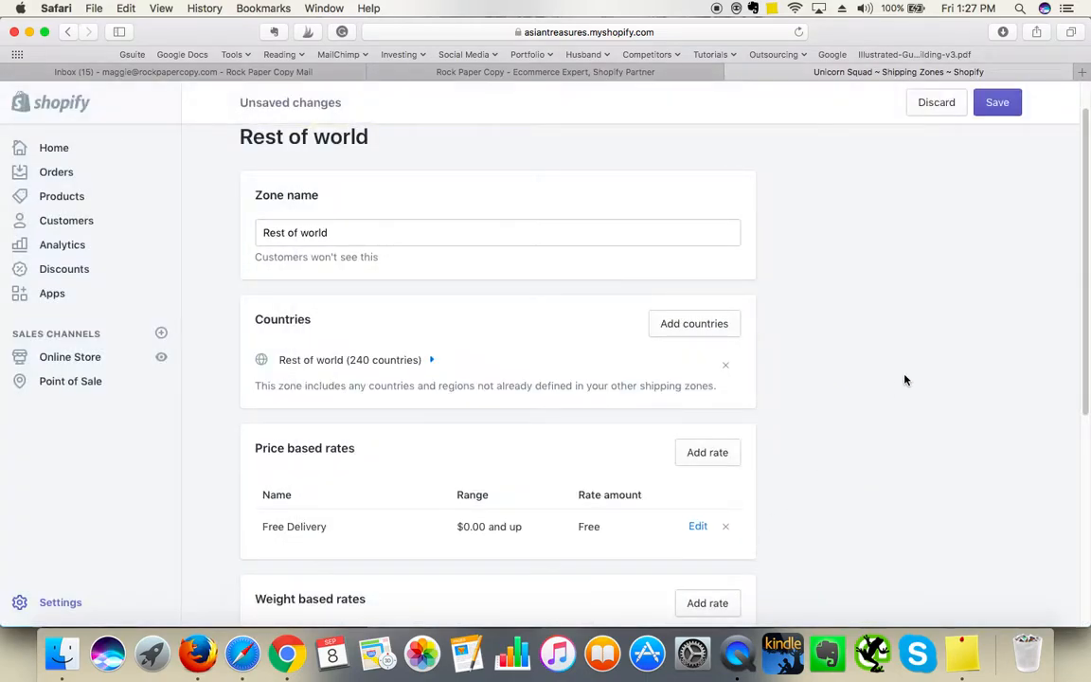
mouse_move(929, 357)
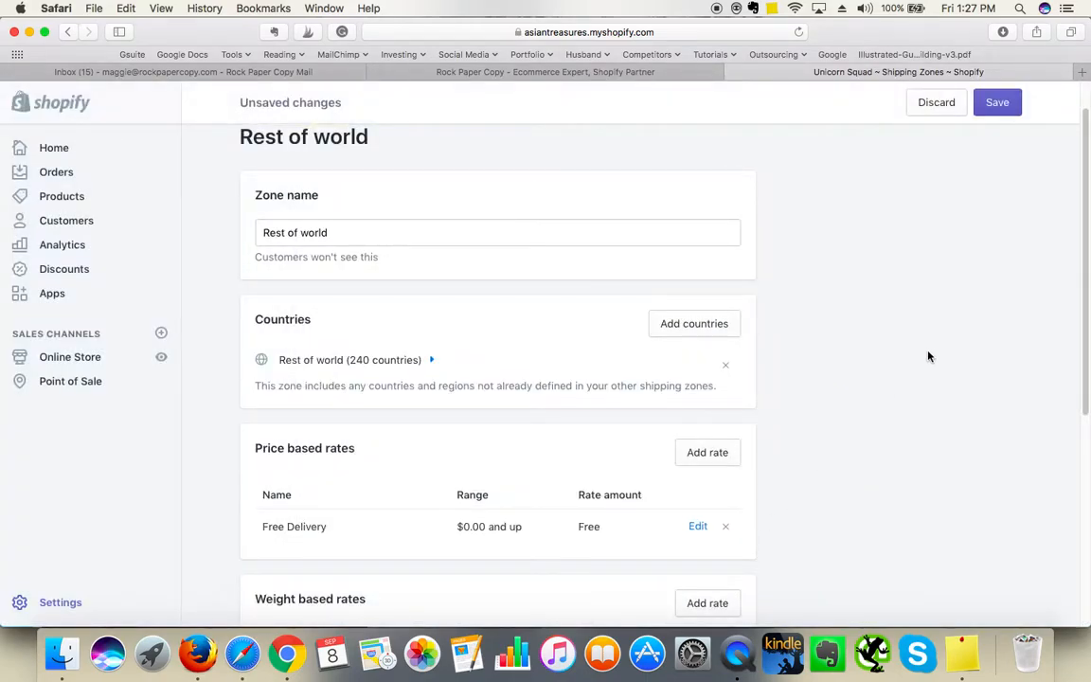
mouse_move(943, 309)
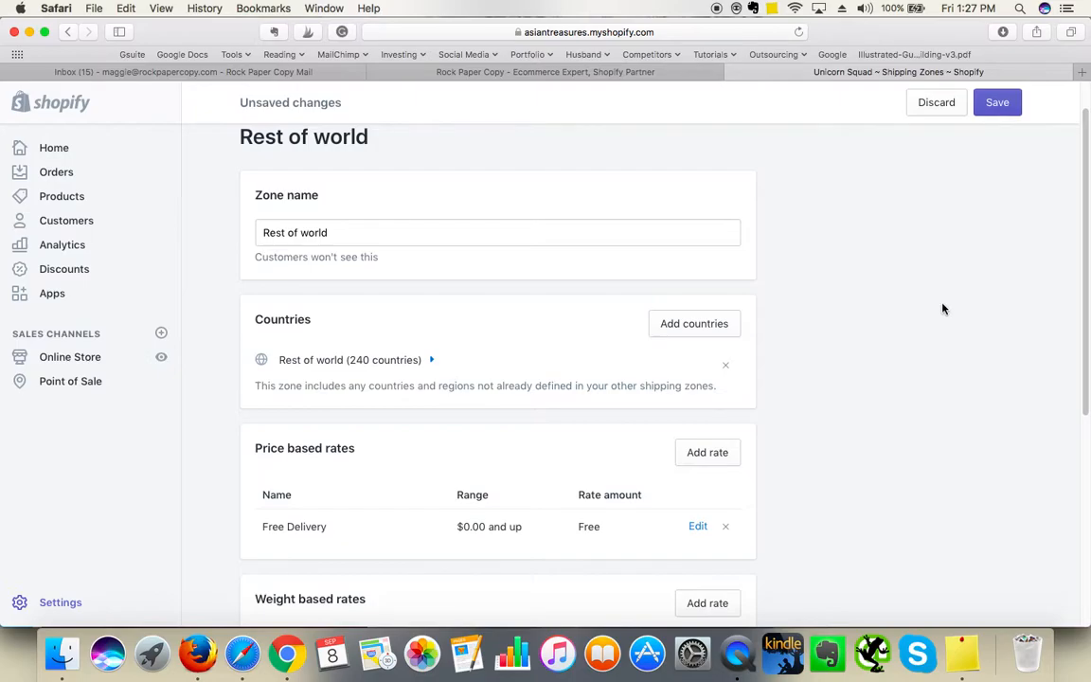
mouse_move(945, 304)
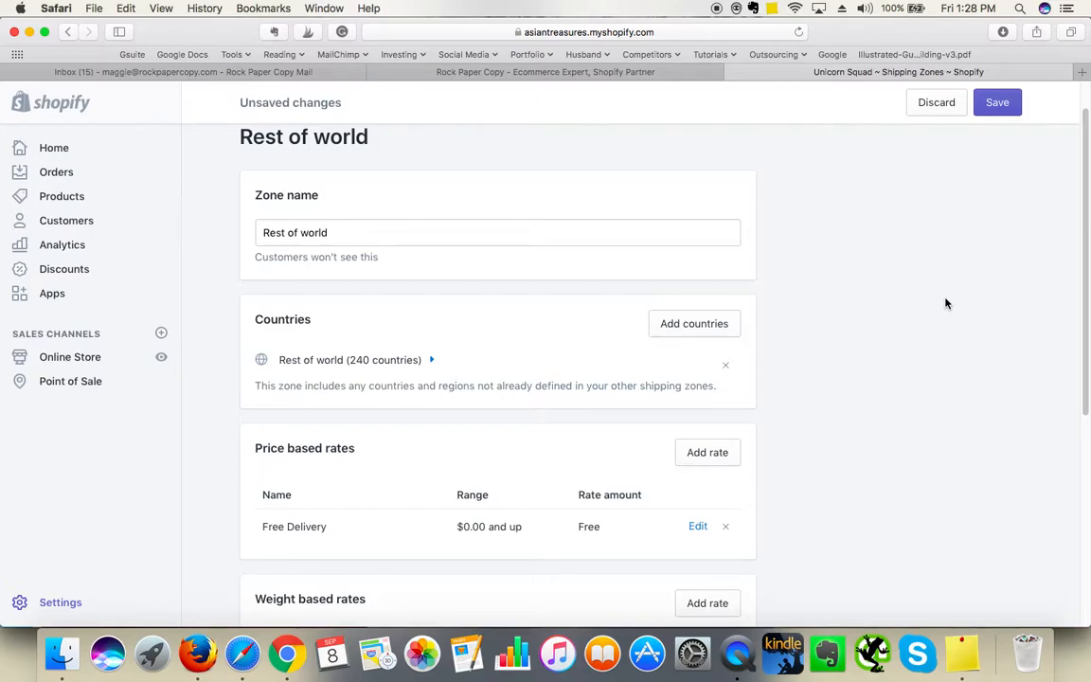
mouse_move(954, 295)
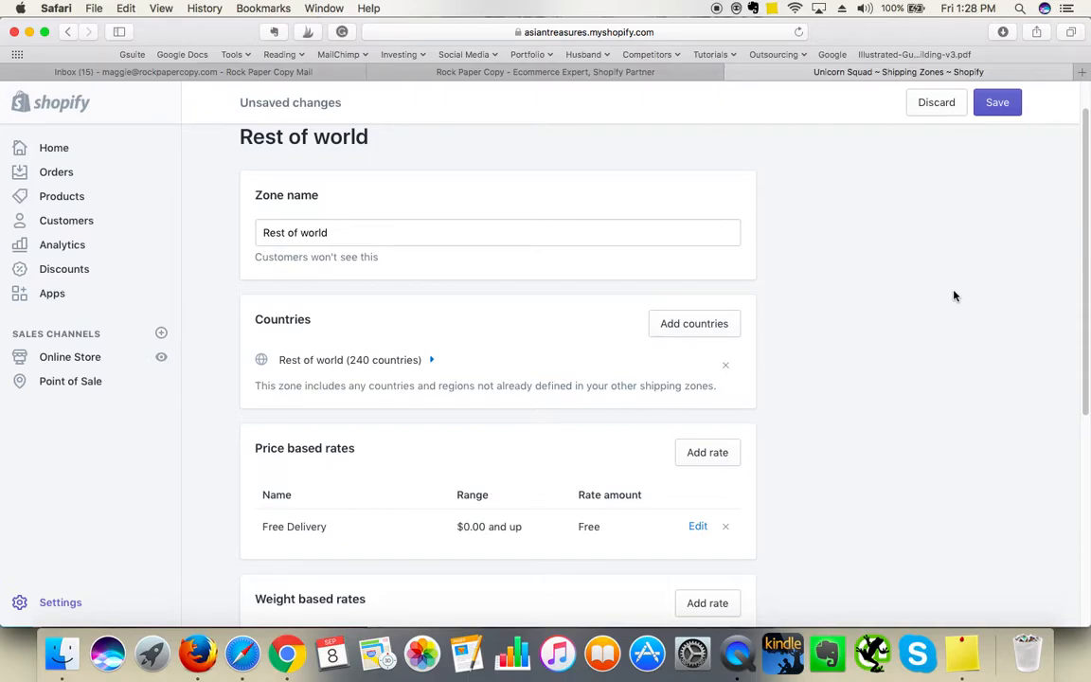
mouse_move(1000, 136)
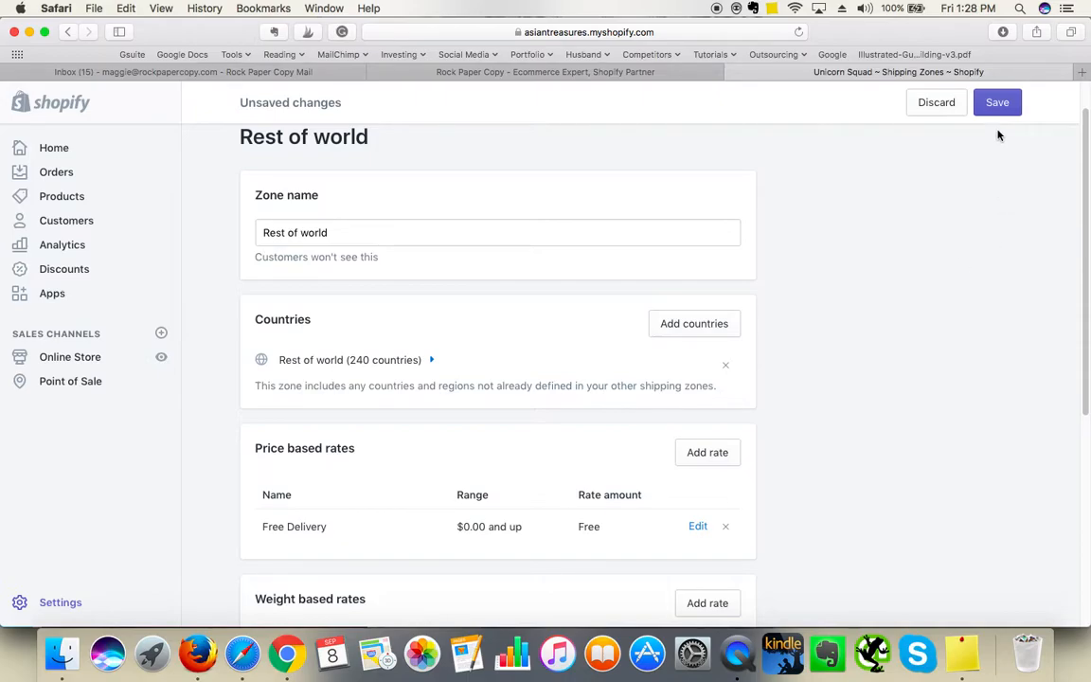
mouse_move(953, 198)
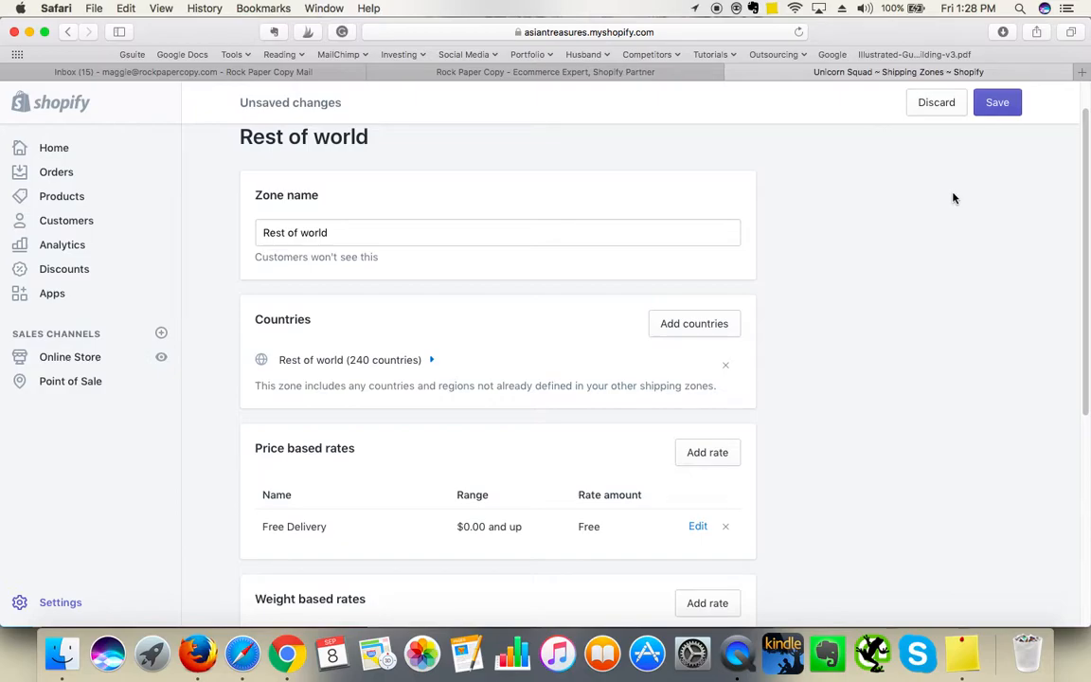
mouse_move(1054, 256)
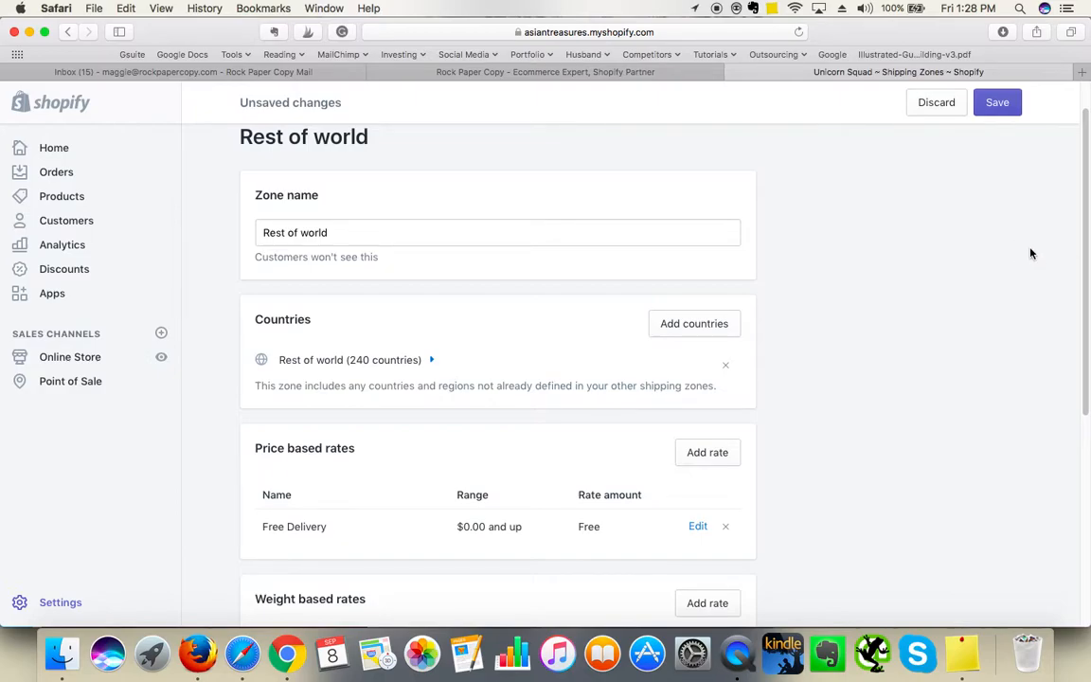
scroll("down", 3)
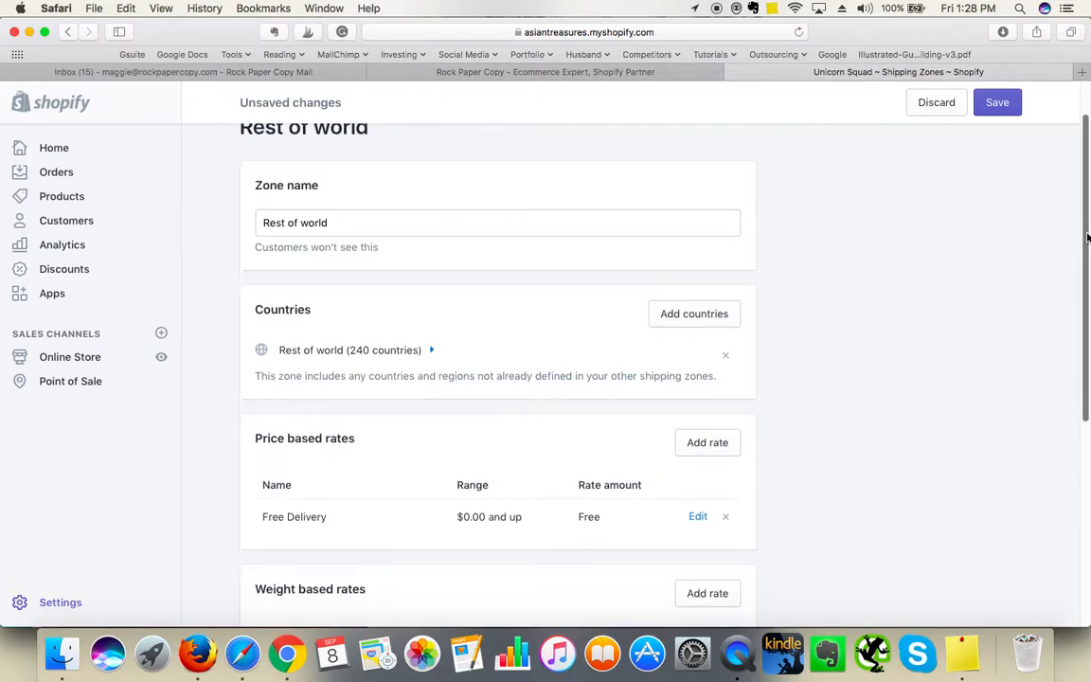
scroll("down", 3)
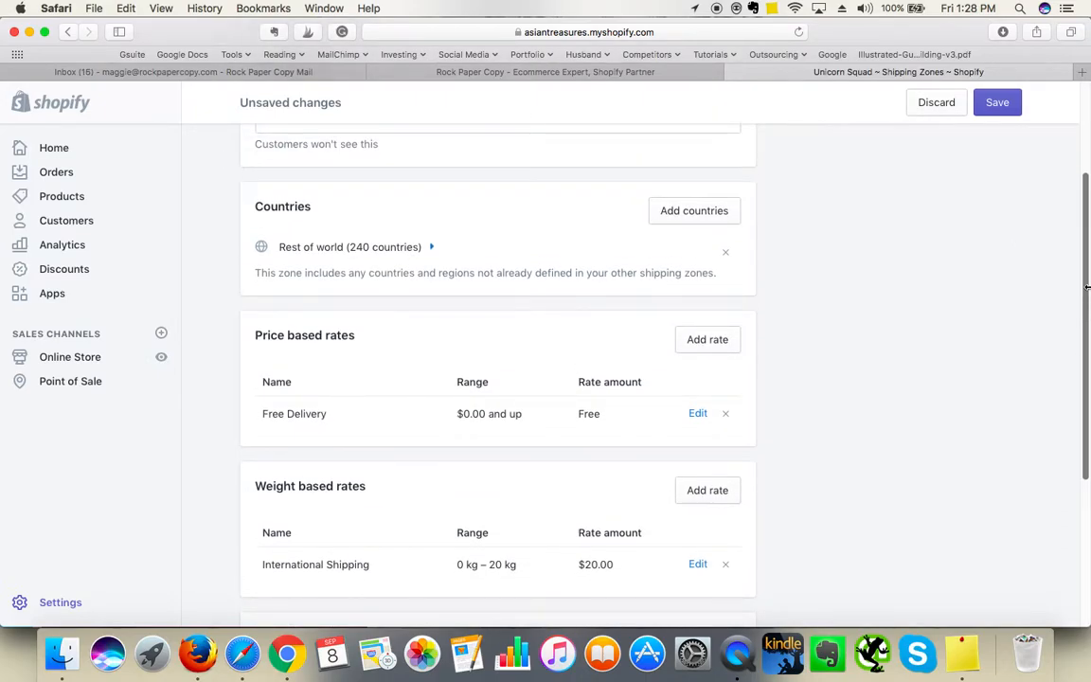
scroll("down", 3)
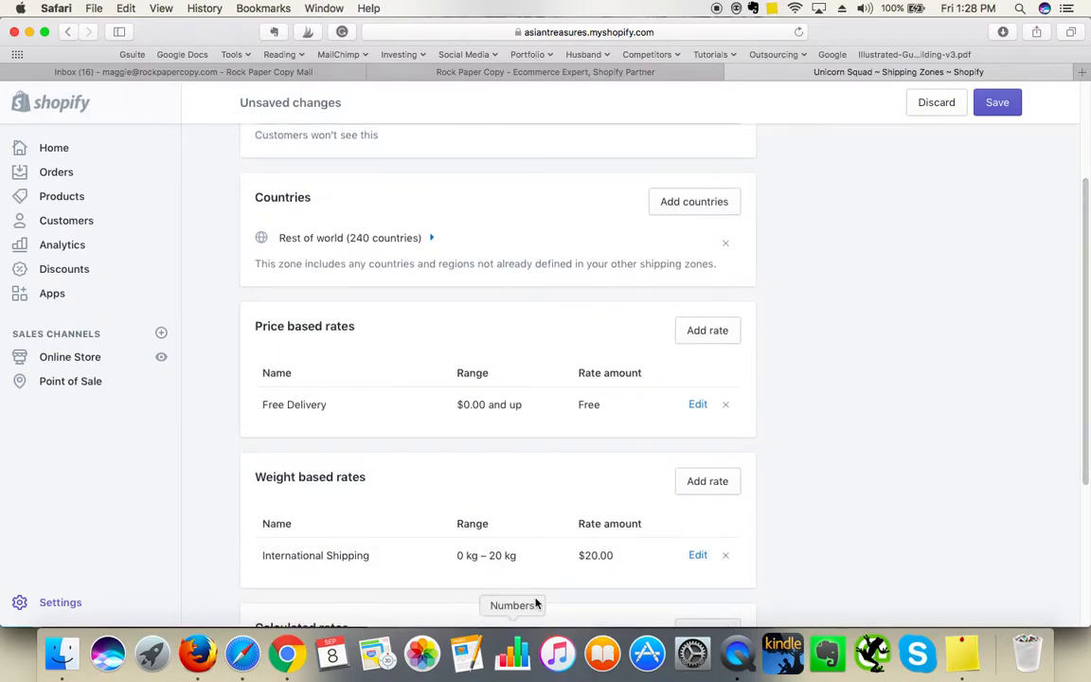
mouse_move(1085, 294)
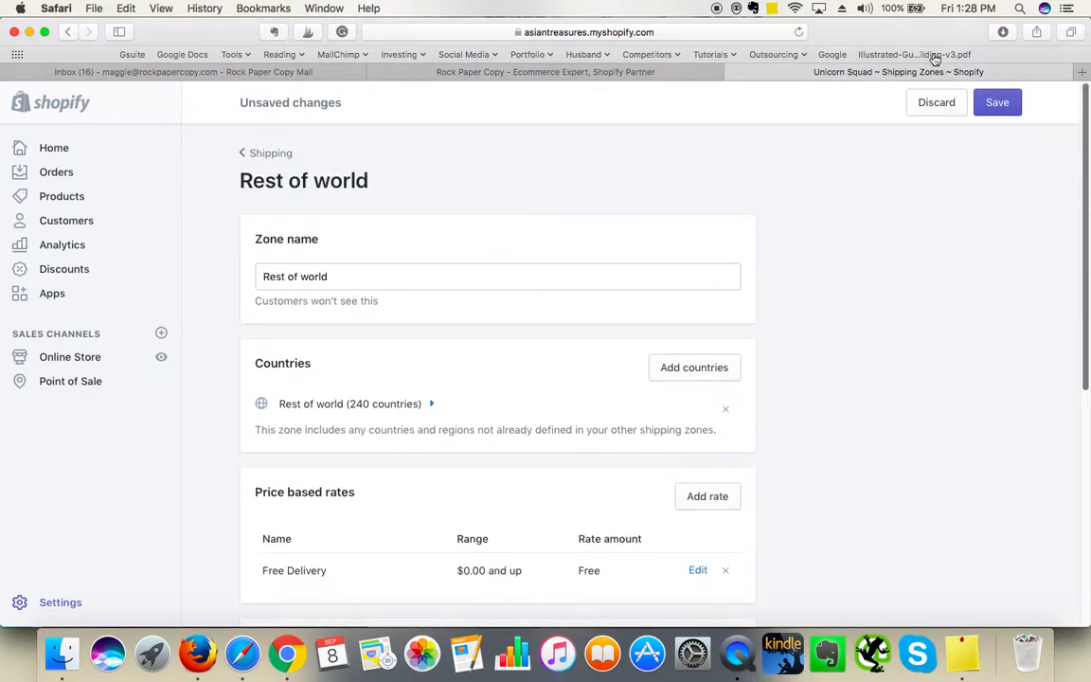
Switch to the Rock Paper Copy homepage tab, leaving Shopify changes unsaved.
left_click(544, 71)
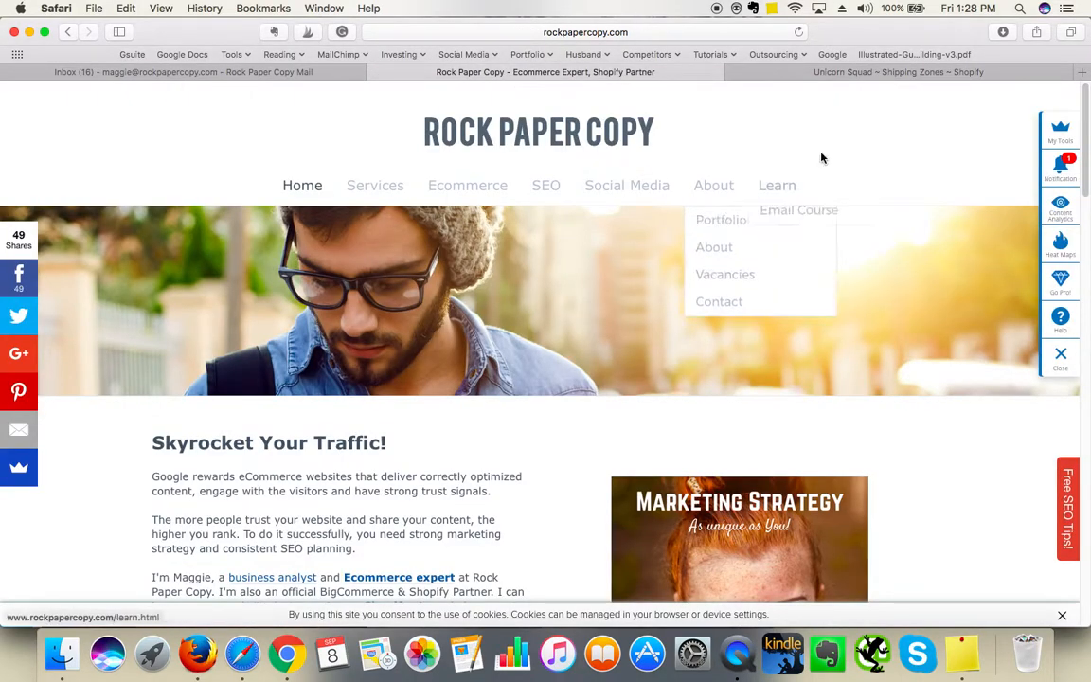
mouse_move(865, 139)
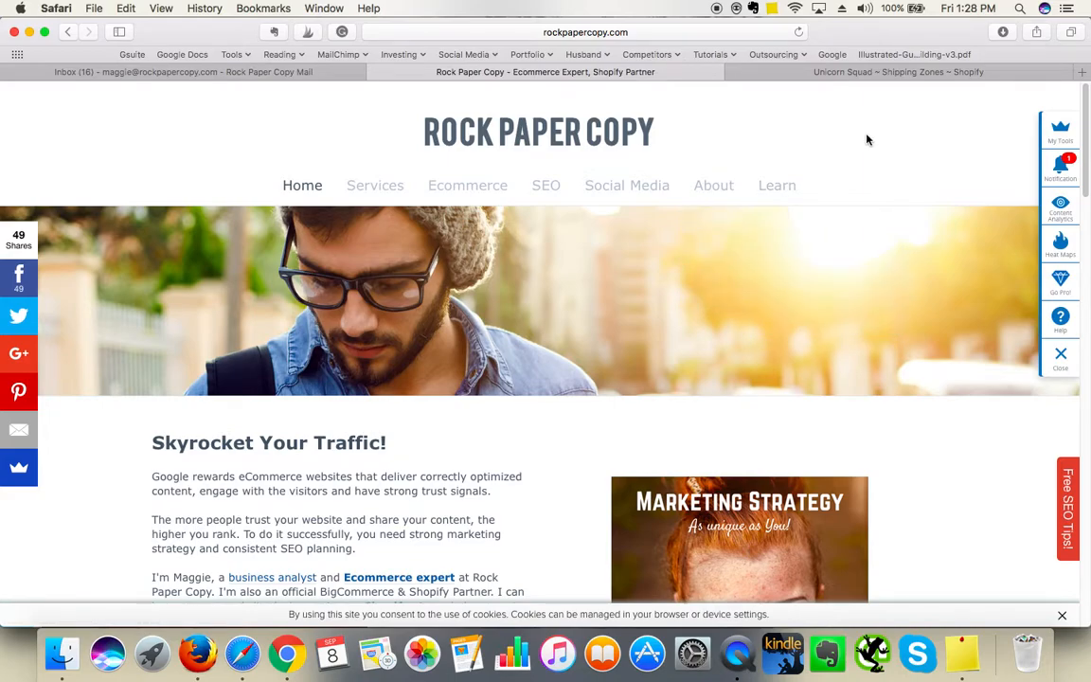